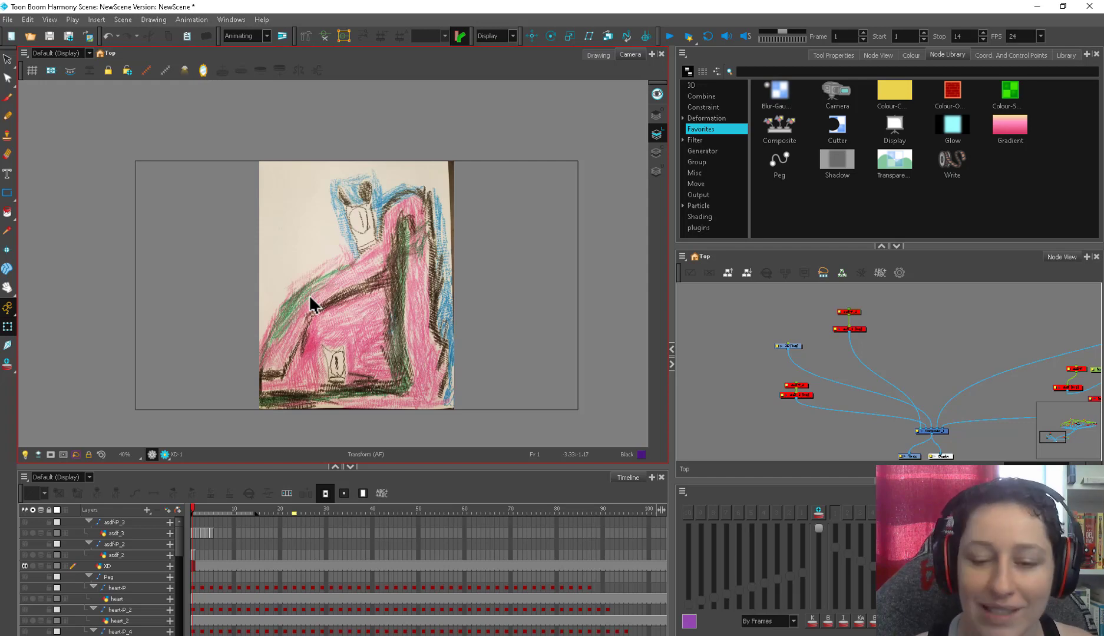
{"action": "mouse_move", "coordinate": [375, 236]}
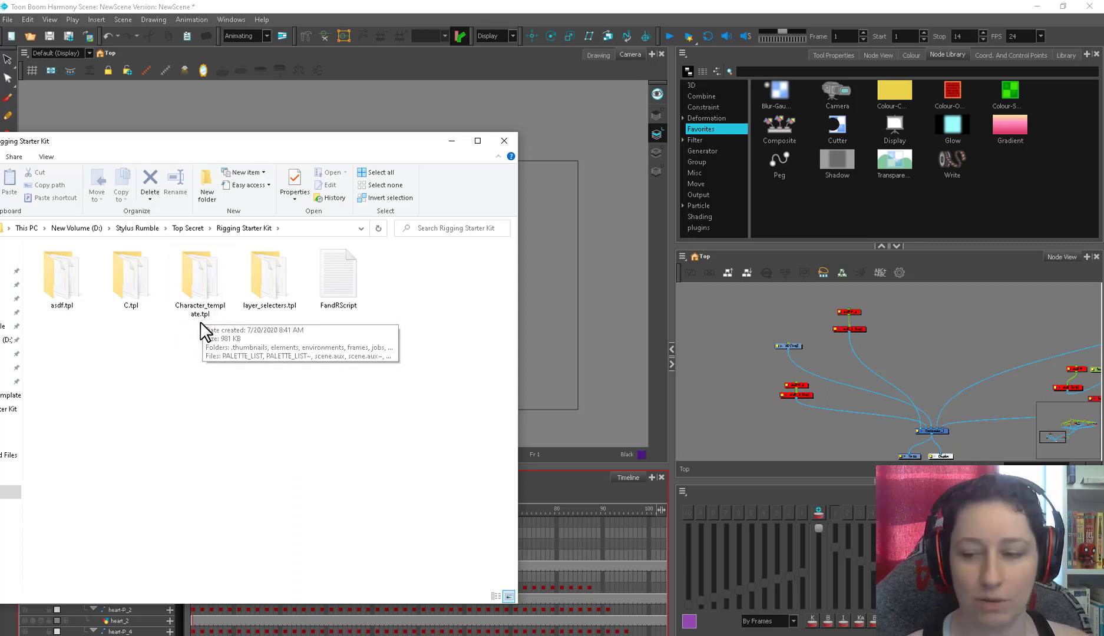
Open the Character_template in the Rigging Starter Kit folder in File Explorer.
{"action": "left_click", "coordinate": [62, 274]}
{"action": "type", "text": "multi"}
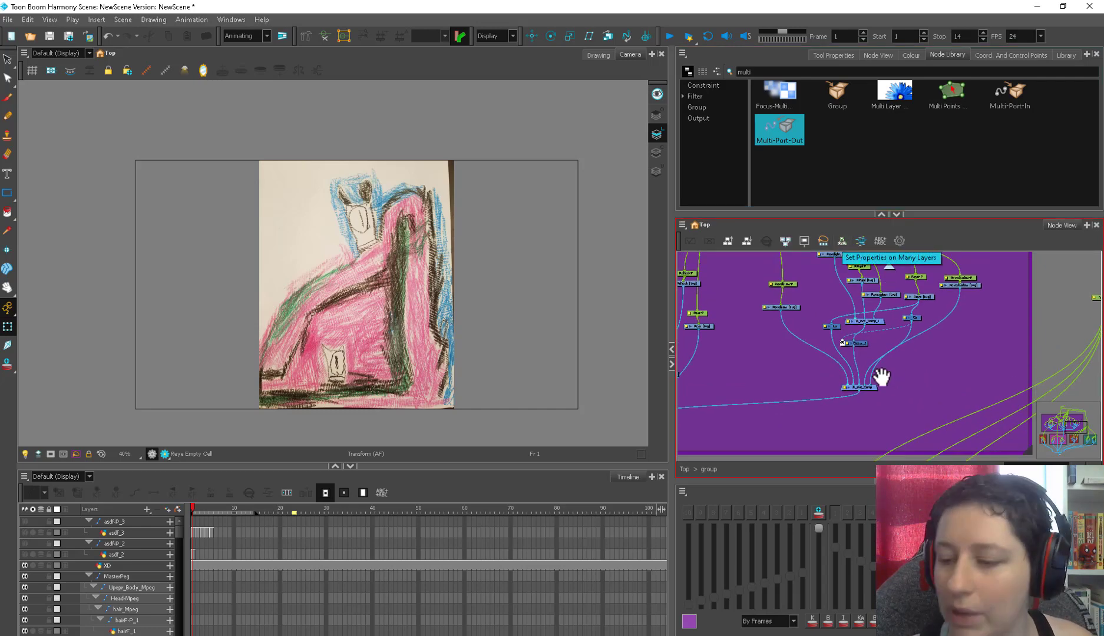
Pan around the template group's Lowerbody, Torso and arms nodes, then bring up the Library.
{"action": "left_click_drag", "start_coordinate": [881, 376], "coordinate": [852, 355]}
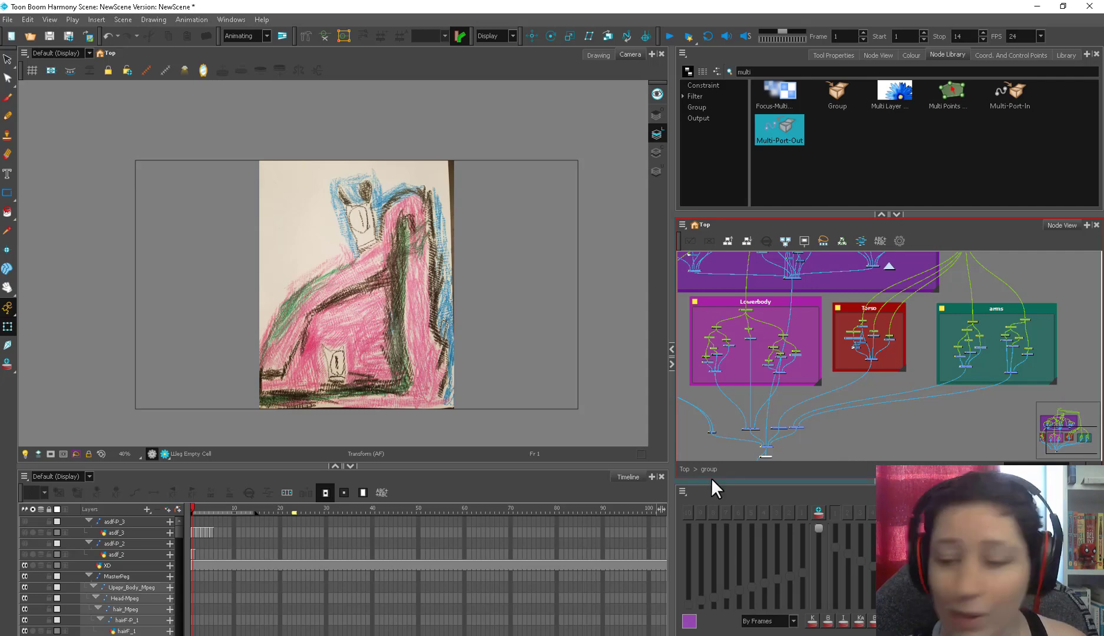
{"action": "left_click", "coordinate": [1066, 54]}
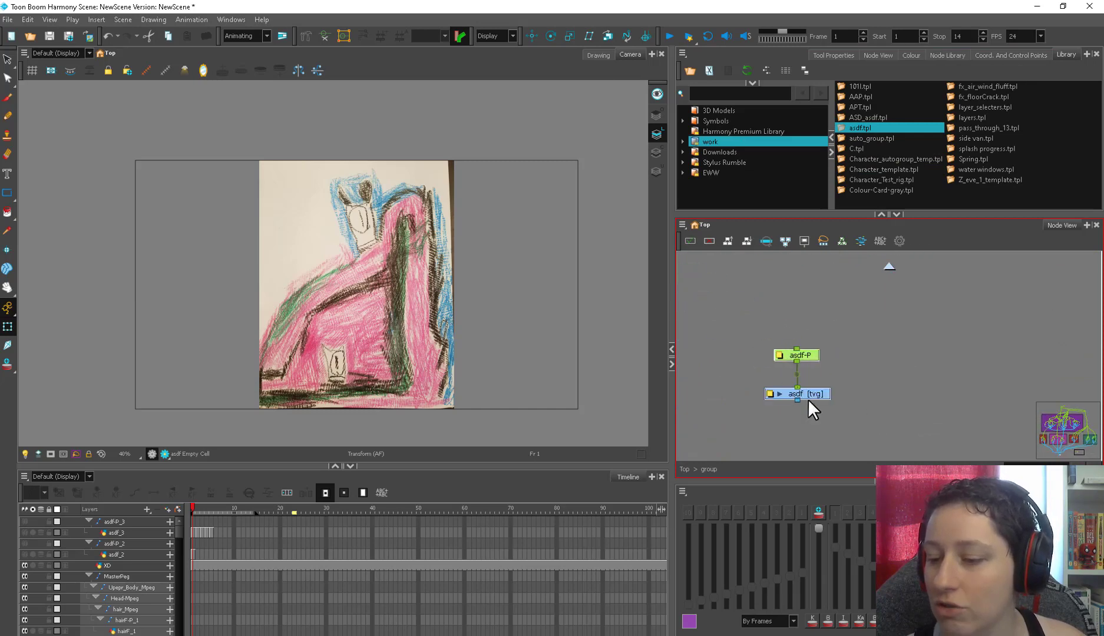
Inspect the asdf-P peg's properties and run Find and Replace on the asdf node names.
{"action": "double_click", "coordinate": [796, 355]}
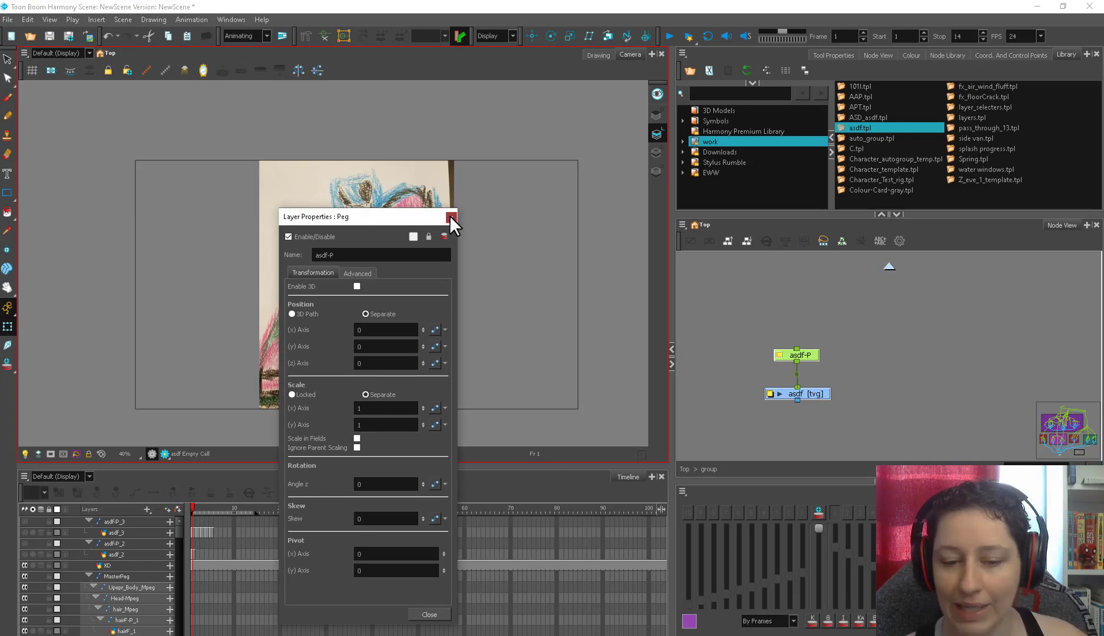
{"action": "left_click", "coordinate": [451, 216]}
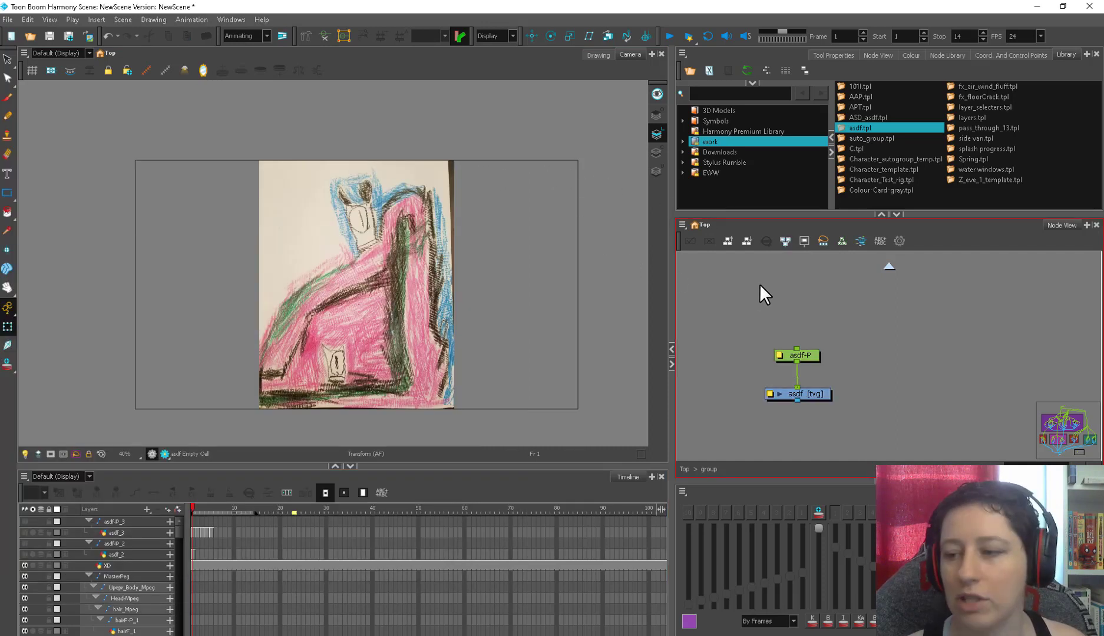
{"action": "left_click", "coordinate": [899, 241]}
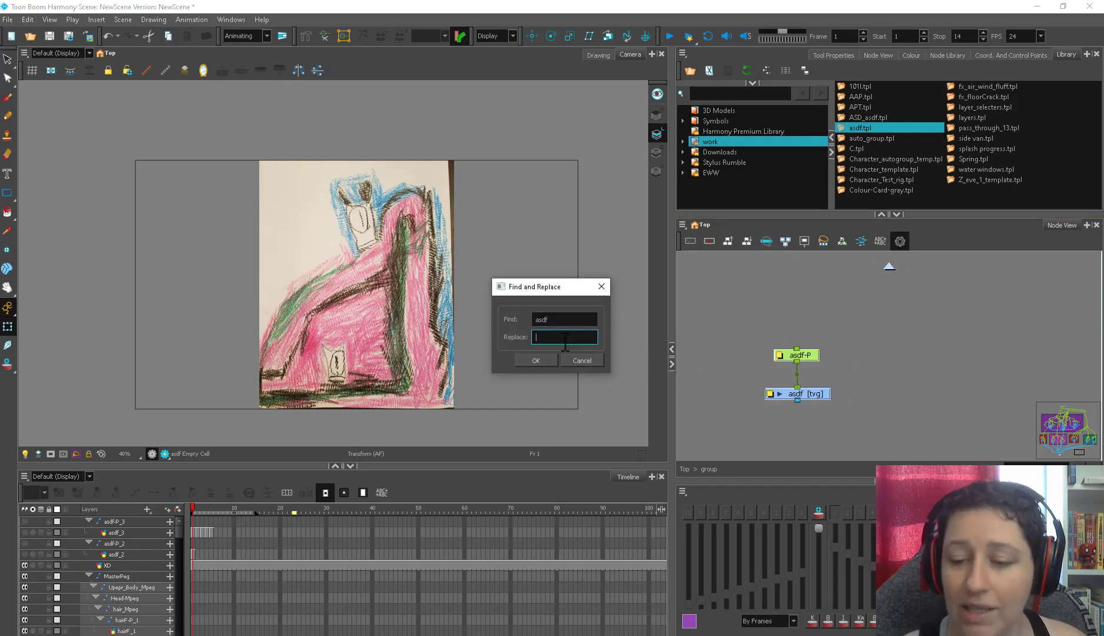
{"action": "type", "text": "t"}
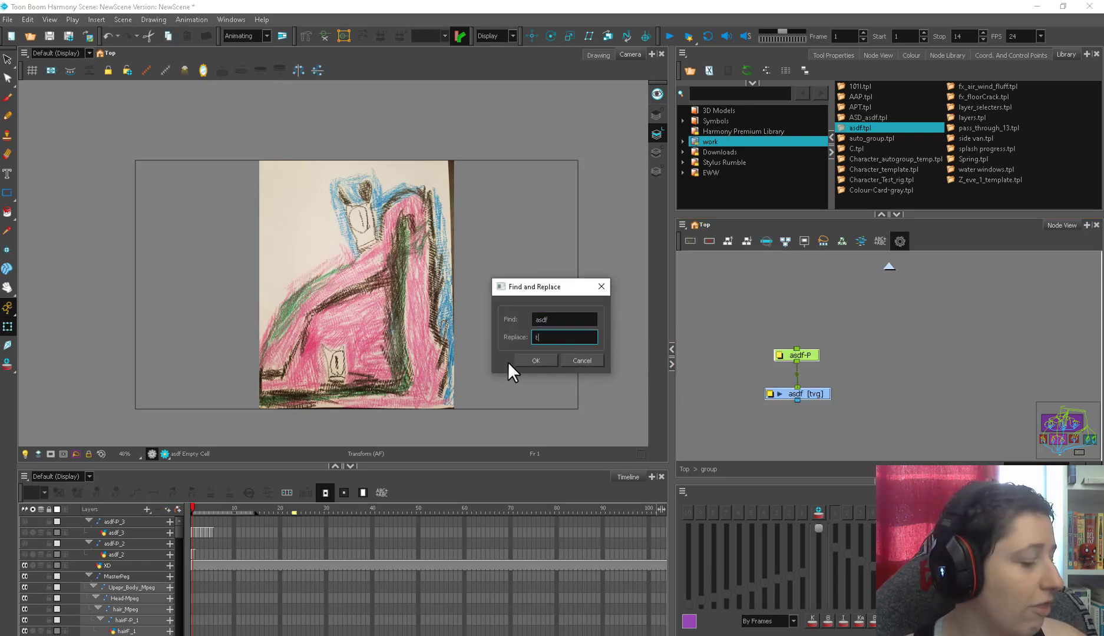
{"action": "left_click", "coordinate": [534, 360]}
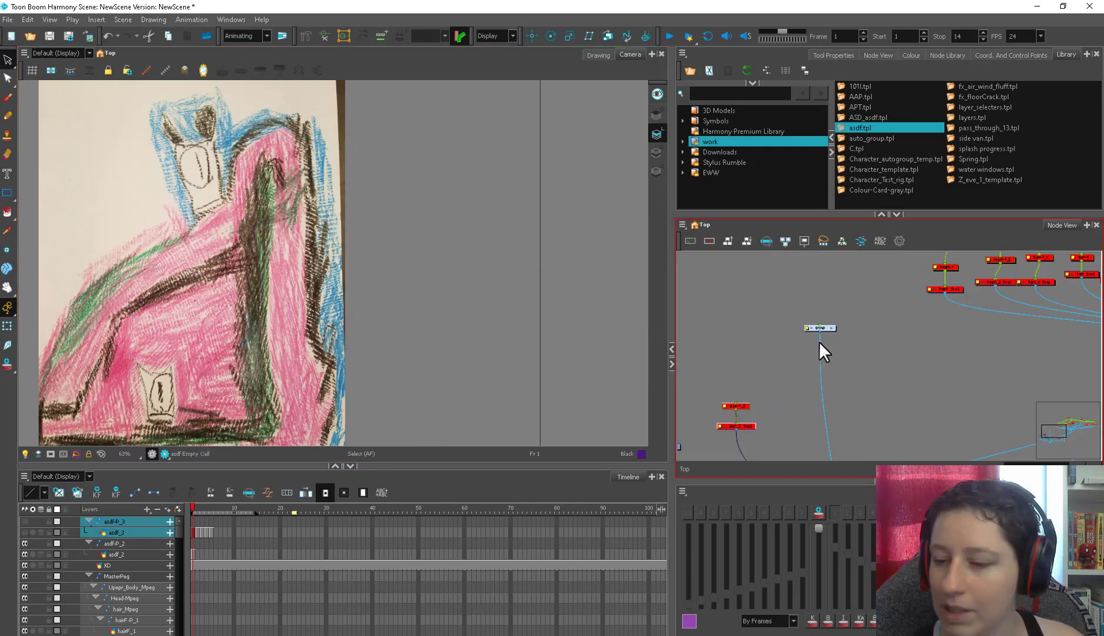
Inside the rig group, delete unneeded nodes, including the arm nodes, with their drawing files.
{"action": "double_click", "coordinate": [819, 328]}
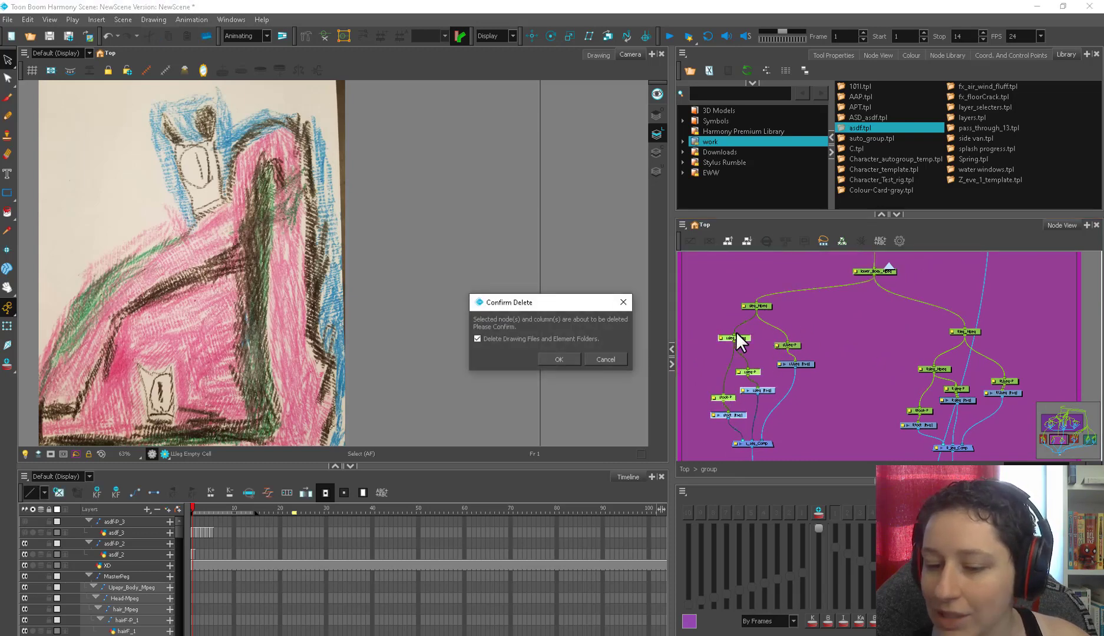
{"action": "left_click", "coordinate": [558, 359]}
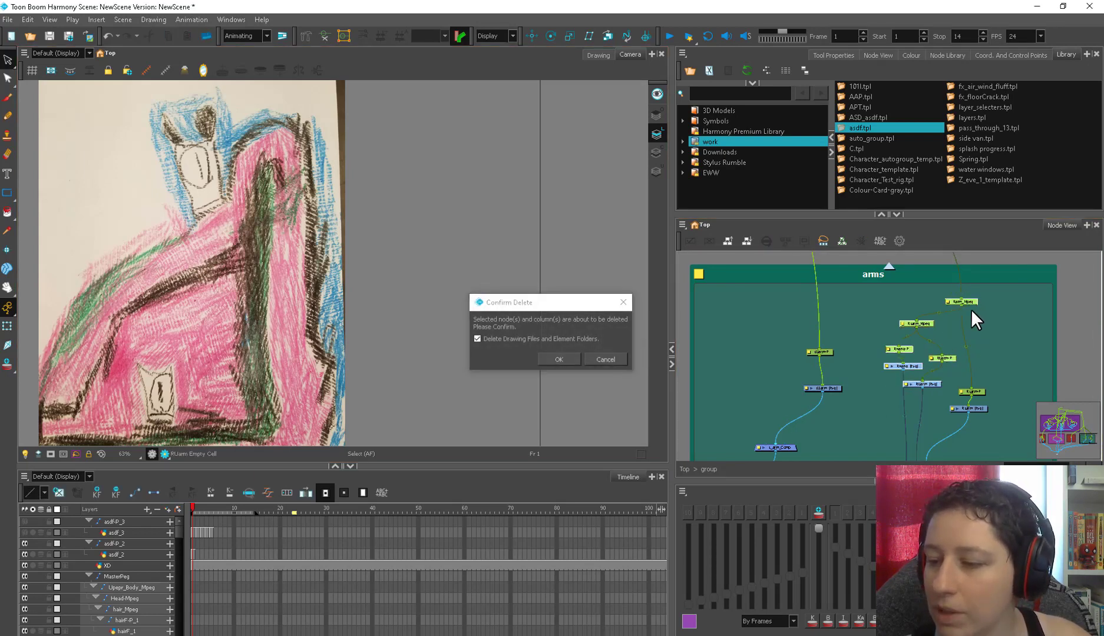
{"action": "left_click", "coordinate": [558, 359]}
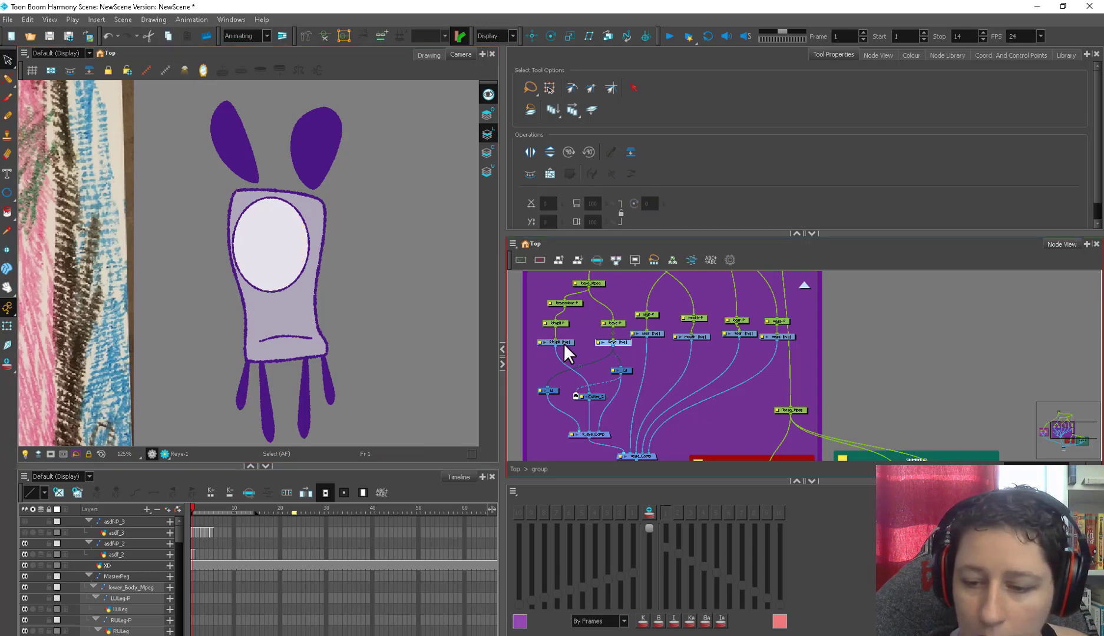
Place the head's nodes inside a purple Head backdrop in the Node View.
{"action": "left_click", "coordinate": [288, 256]}
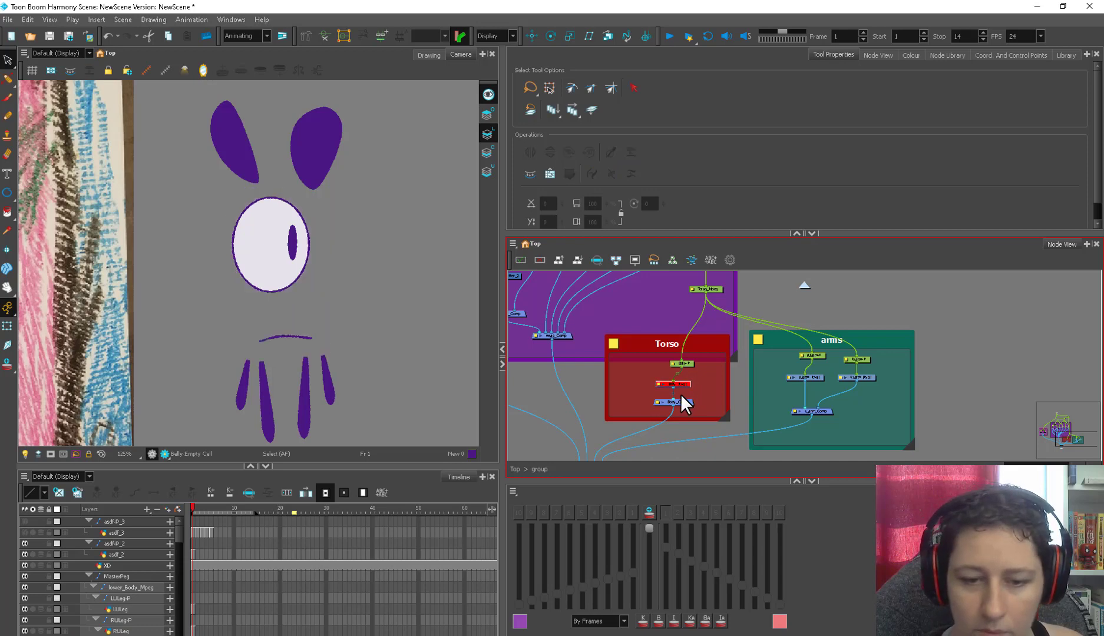
Move the body and arm nodes into new red Torso and green arms backdrops.
{"action": "left_click", "coordinate": [857, 378]}
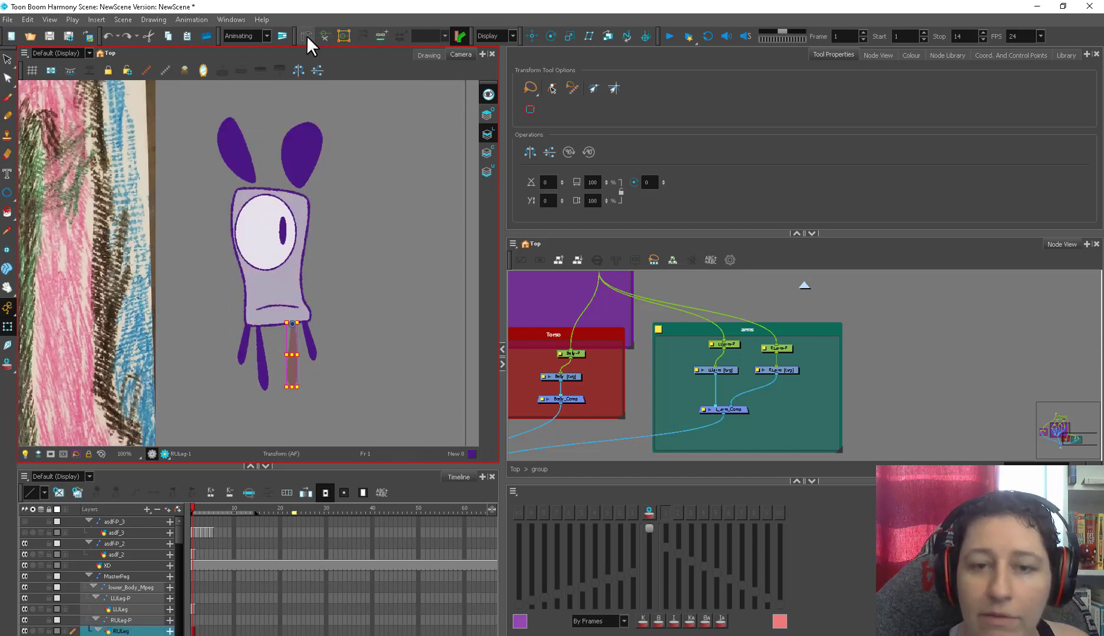
Add a curve deformation chain to the LLeg layer with the Rigging tool.
{"action": "left_click", "coordinate": [306, 36]}
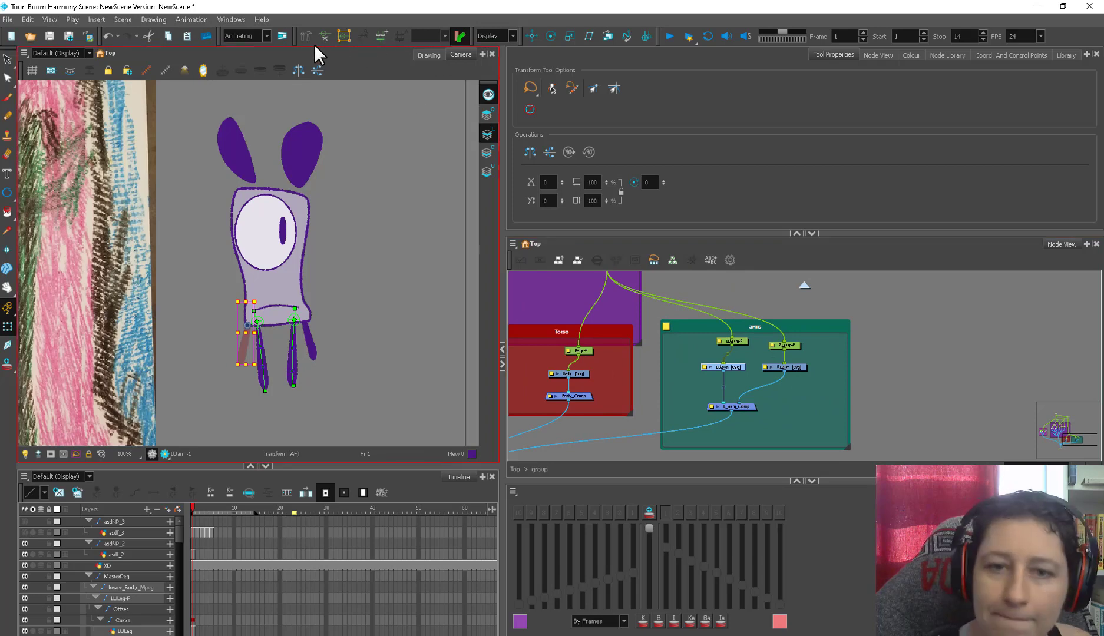
{"action": "left_click", "coordinate": [306, 36]}
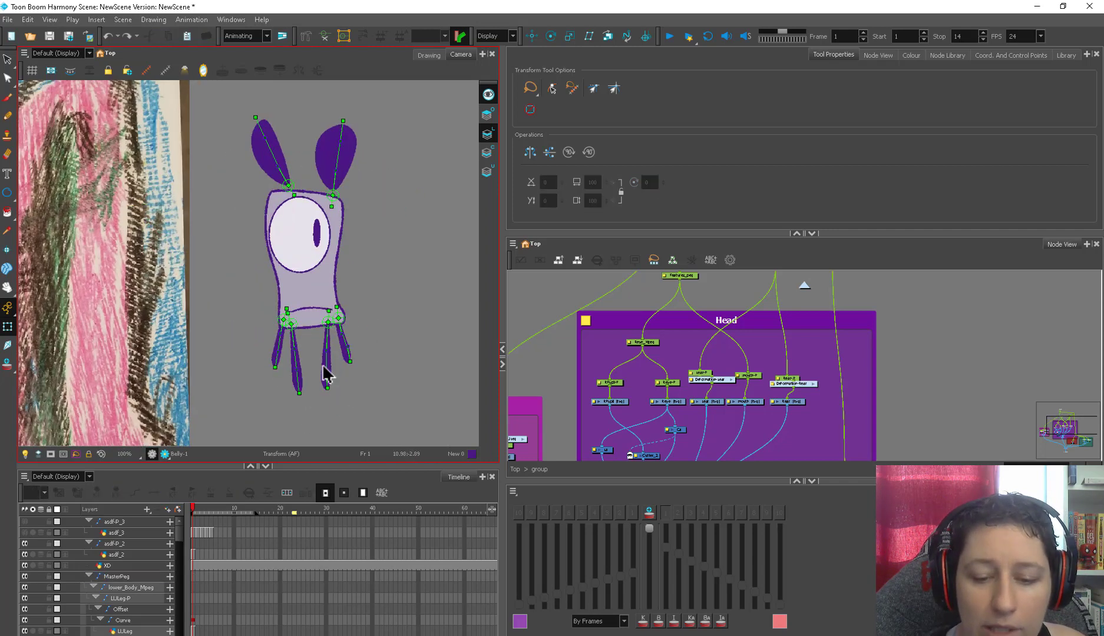
Bend a leg back and forth with the Transform tool to test its deformer.
{"action": "left_click_drag", "start_coordinate": [327, 362], "coordinate": [299, 394]}
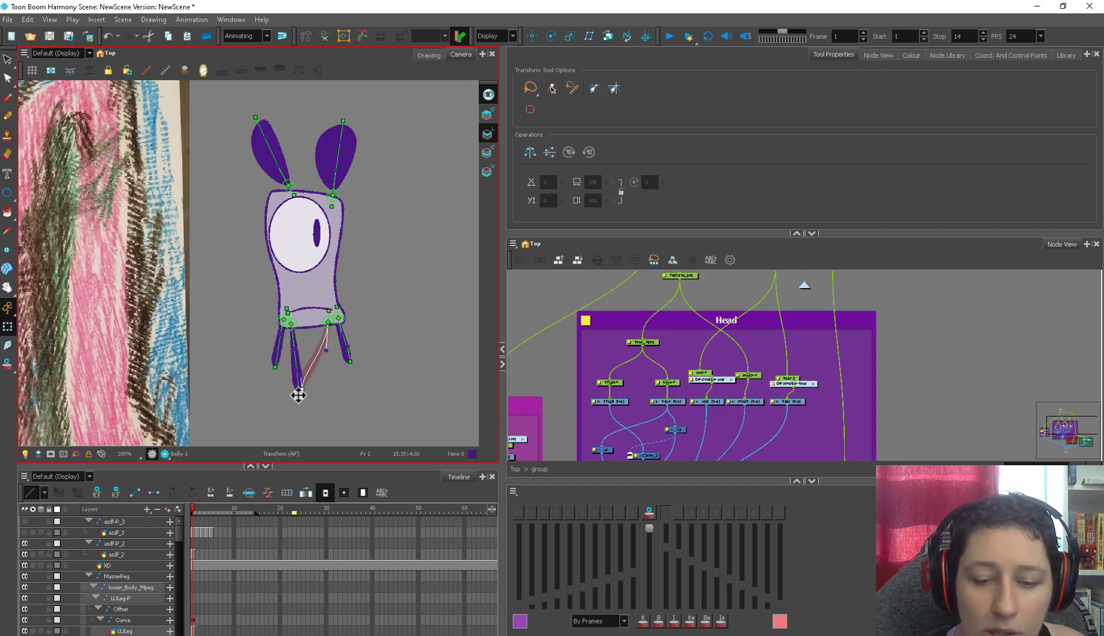
{"action": "left_click_drag", "start_coordinate": [298, 394], "coordinate": [350, 364]}
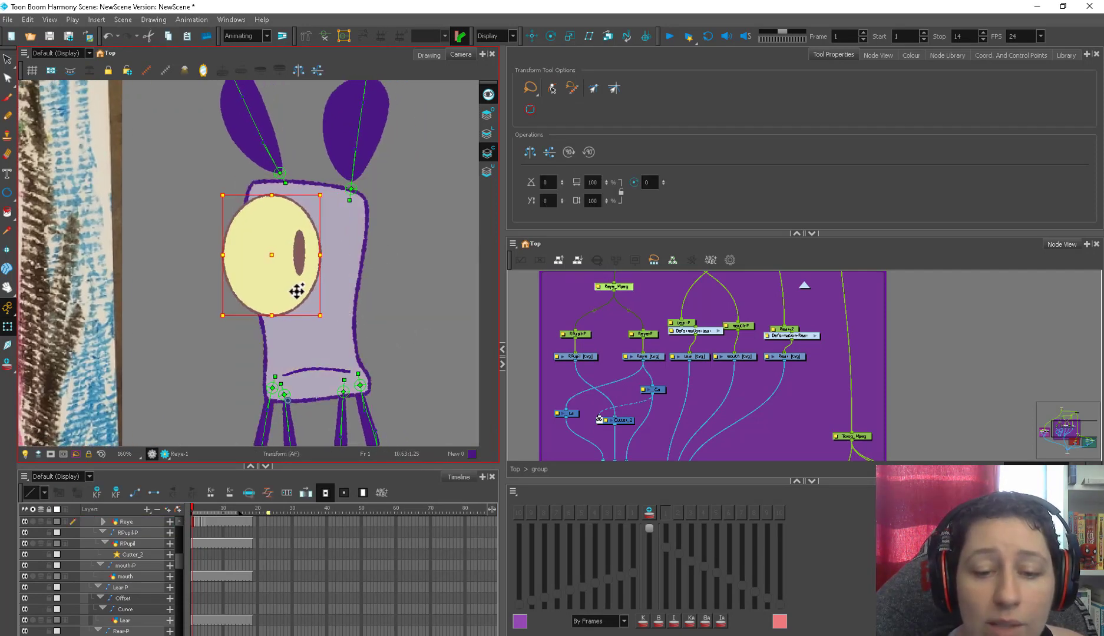
Add a Head_Comp_1 composite node and reconnect the head nodes to it.
{"action": "left_click", "coordinate": [127, 543]}
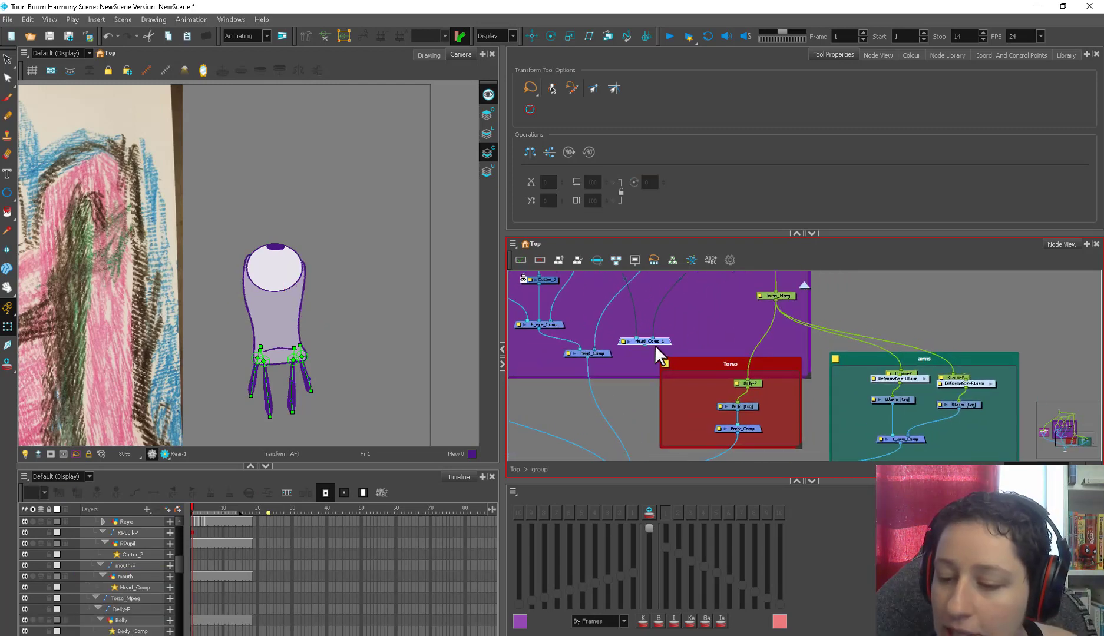
Create a second LEar drawing on frame 2 and reconnect the ears in the Node View.
{"action": "left_click", "coordinate": [748, 383]}
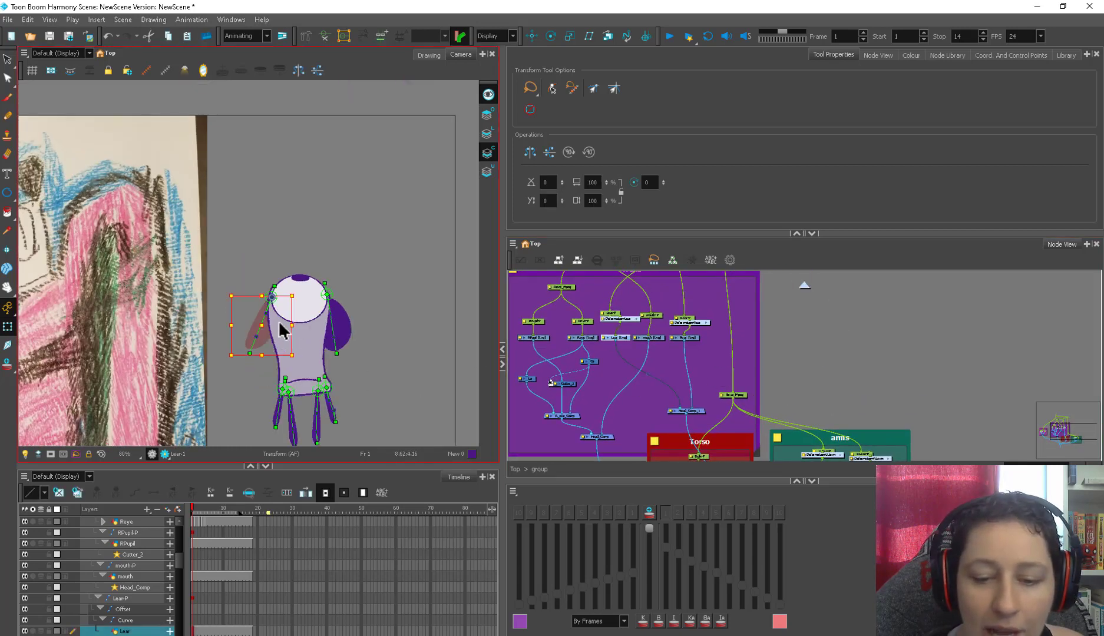
{"action": "mouse_move", "coordinate": [194, 517]}
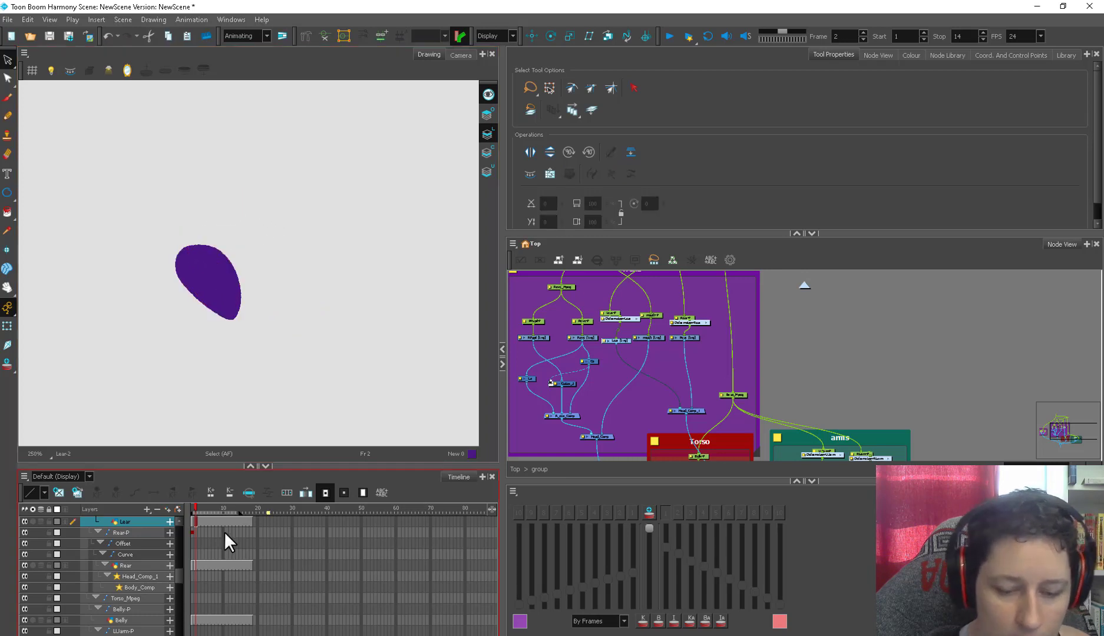
{"action": "left_click", "coordinate": [125, 566]}
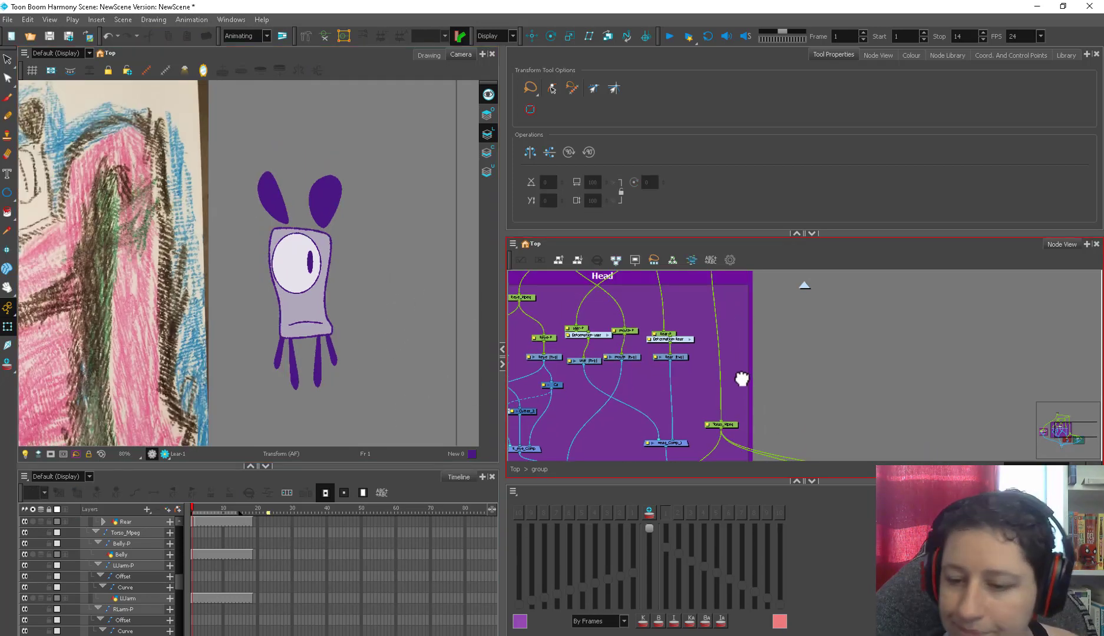
Add the Deformation-LUarm curve to the left upper arm, then hide its deformer controls.
{"action": "left_click", "coordinate": [122, 555]}
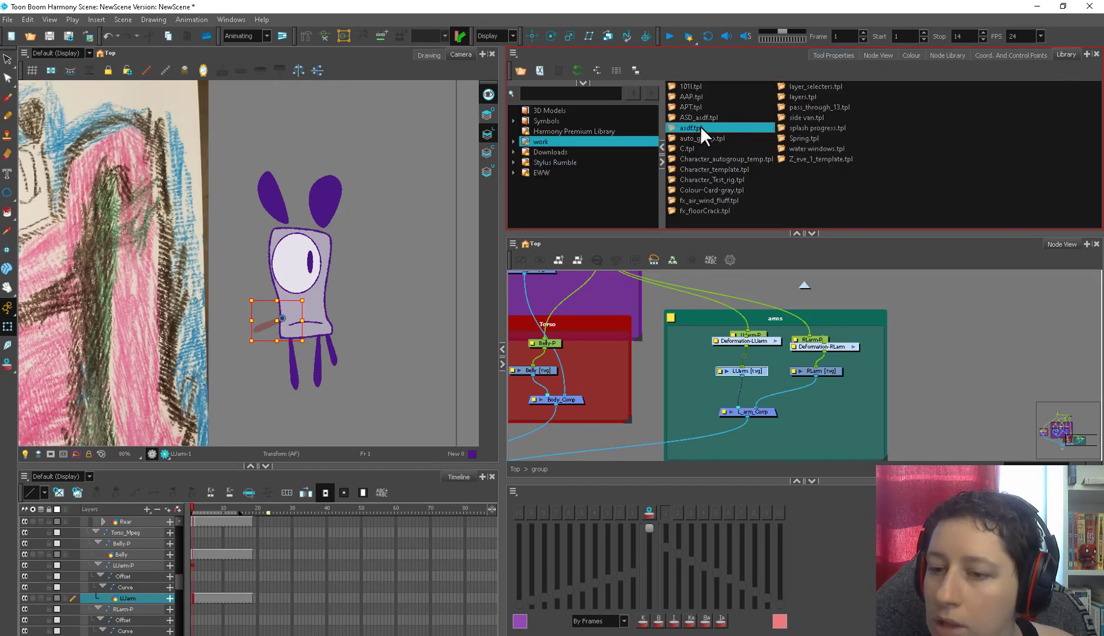
{"action": "left_click", "coordinate": [708, 200]}
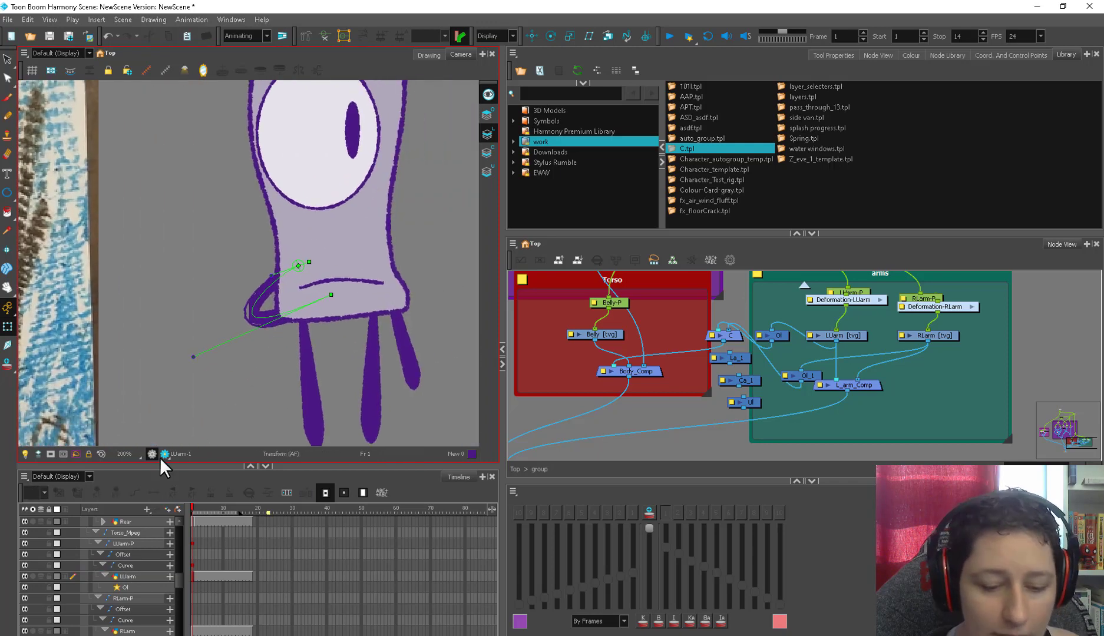
{"action": "left_click", "coordinate": [165, 454]}
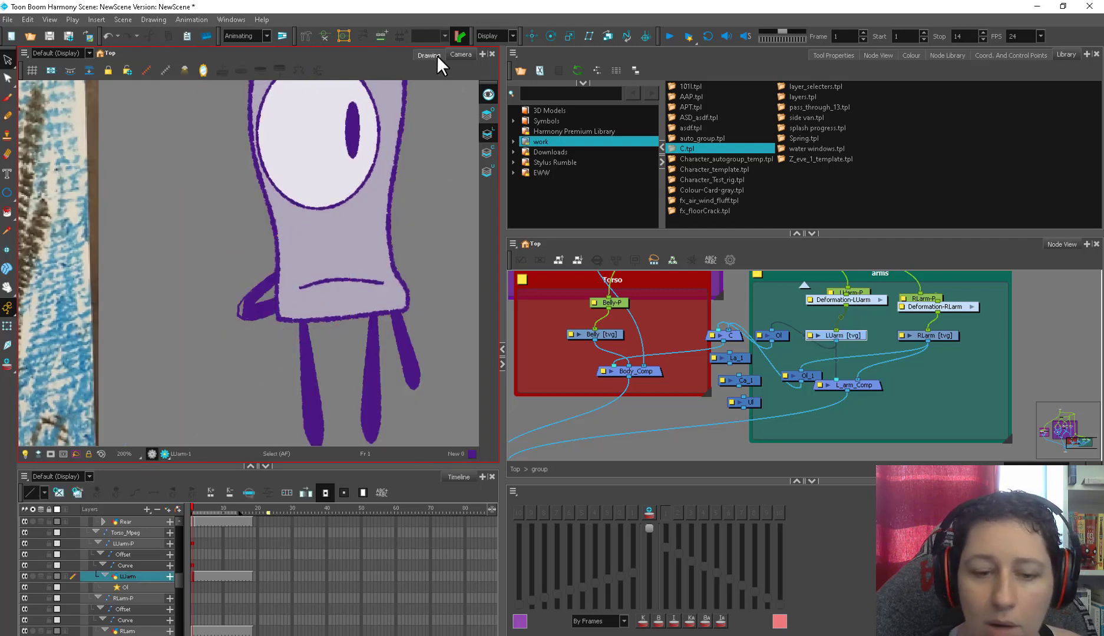
Connect Body_Comp and the arm composites into Composite_2, selecting the body composite node.
{"action": "left_click", "coordinate": [428, 55]}
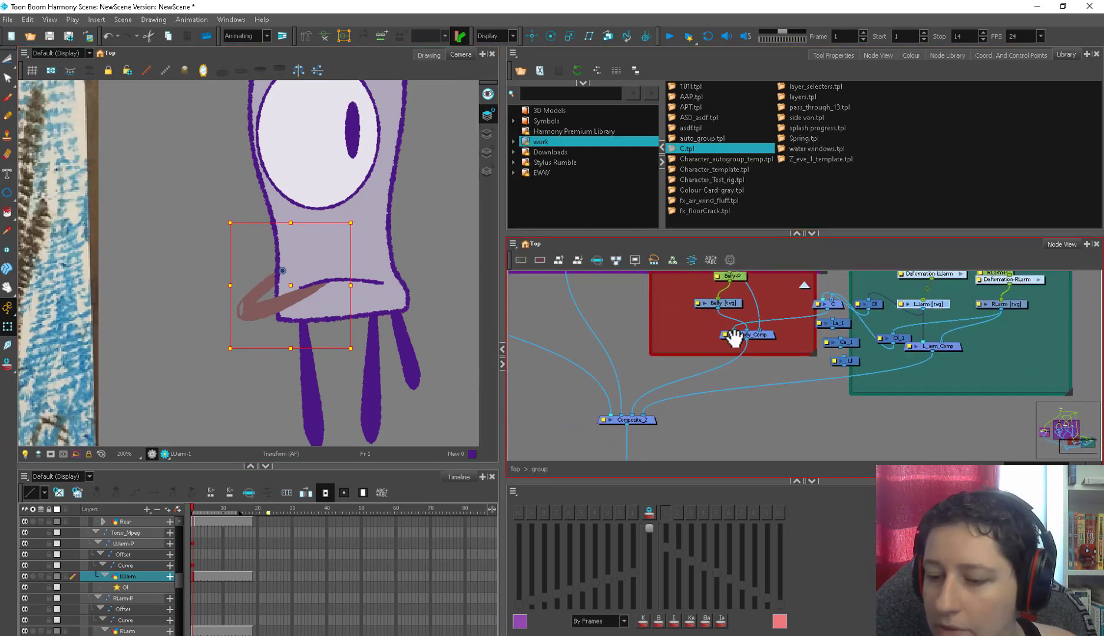
{"action": "left_click", "coordinate": [627, 420]}
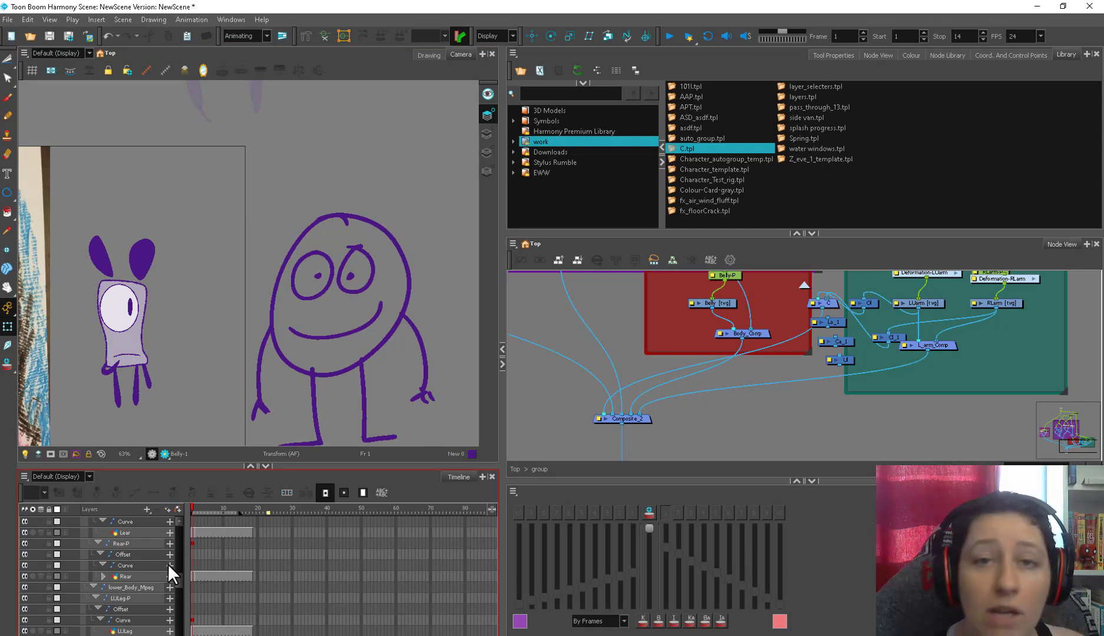
{"action": "mouse_move", "coordinate": [465, 274]}
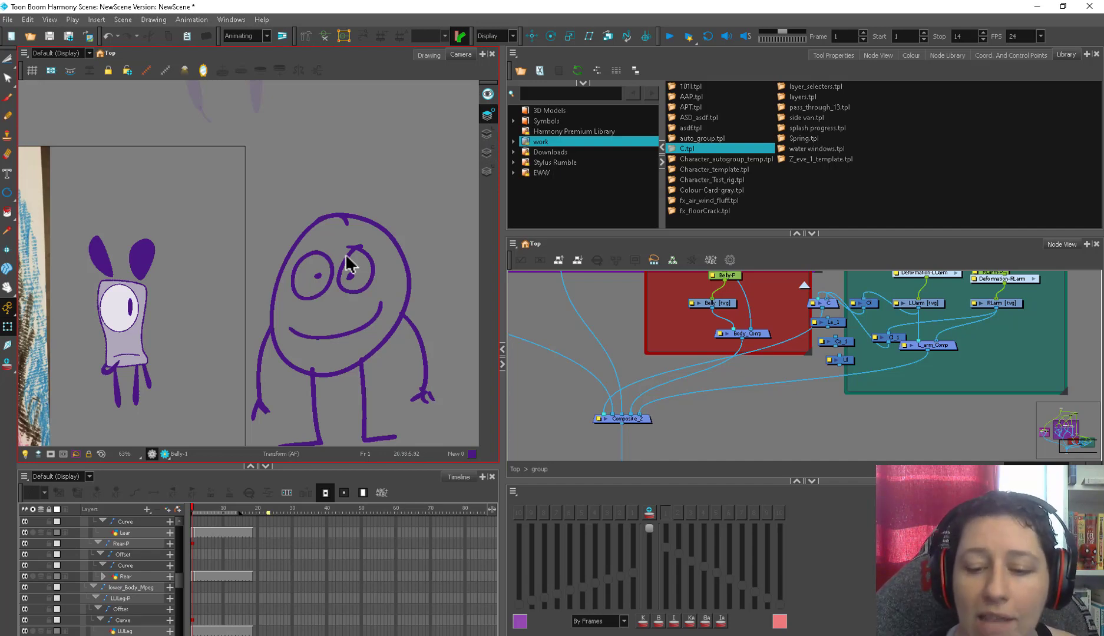
Pan the Camera view to the one-eyed character and select the Torso_Mpeg node.
{"action": "left_click_drag", "start_coordinate": [353, 260], "coordinate": [324, 159]}
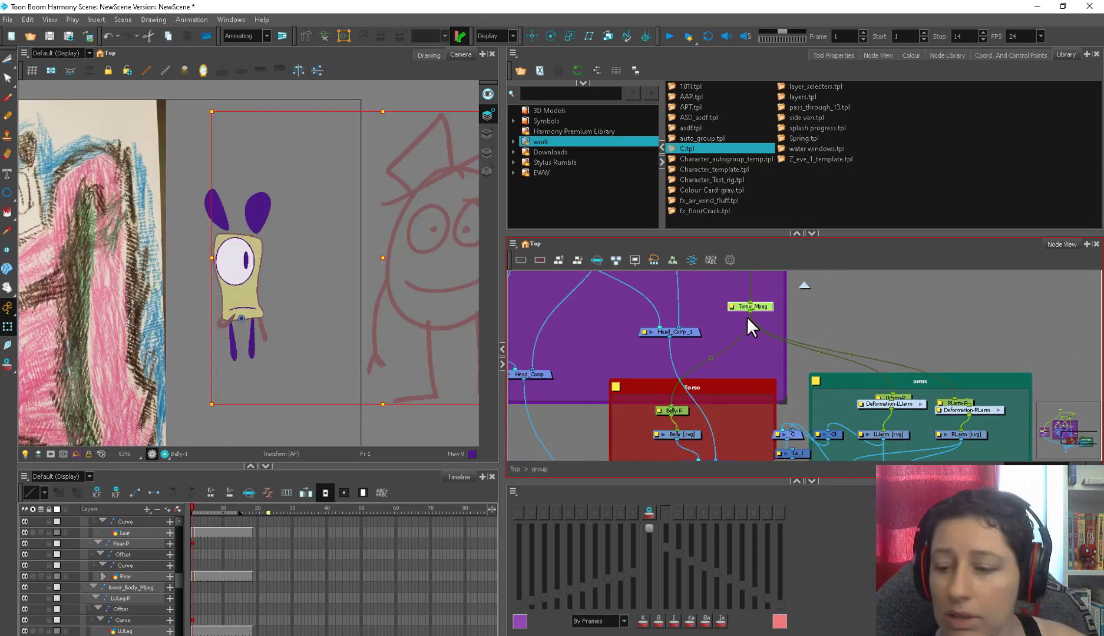
{"action": "left_click", "coordinate": [670, 410]}
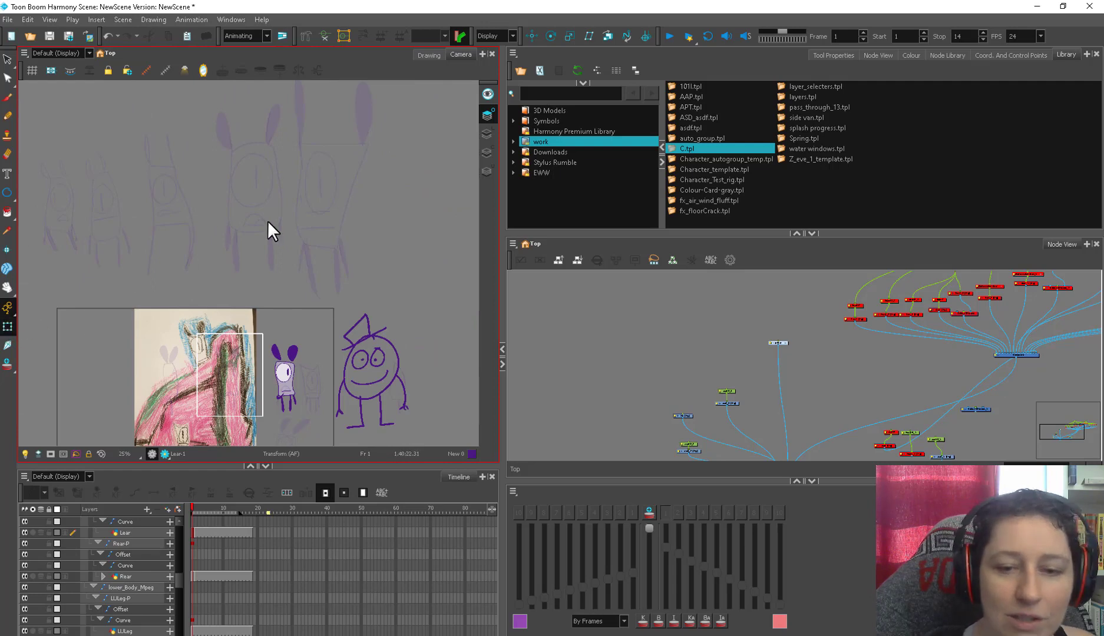
{"action": "mouse_move", "coordinate": [370, 134]}
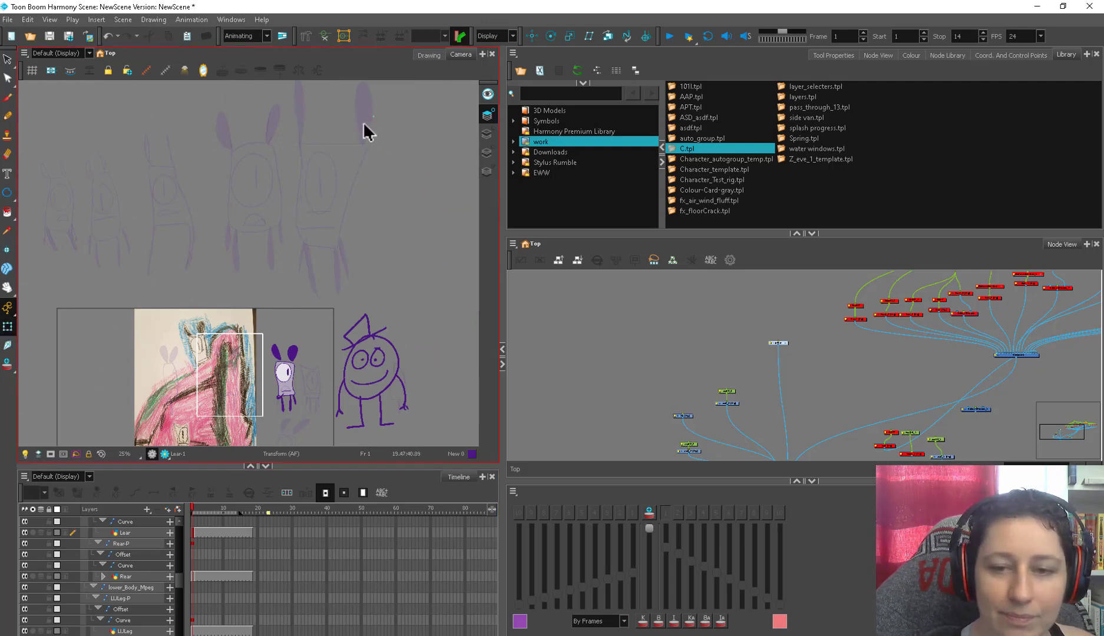
Show the scene palettes with the NewScene palette and its Black swatch.
{"action": "left_click", "coordinate": [912, 54]}
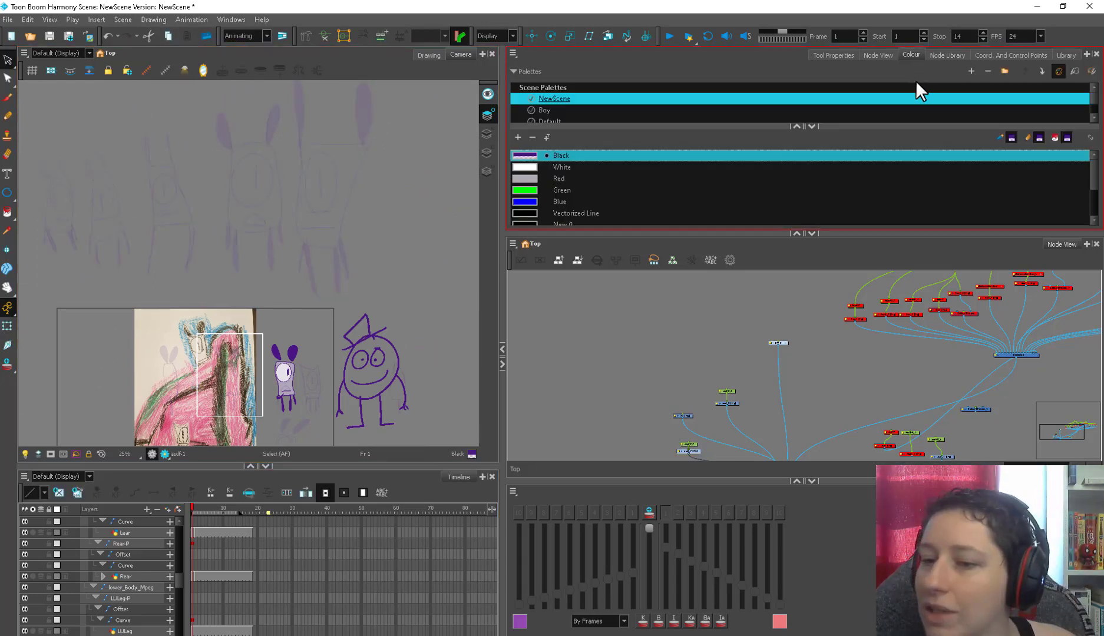
Zoom in on the one-eyed character and select its eye drawing with Transform.
{"action": "double_click", "coordinate": [525, 155]}
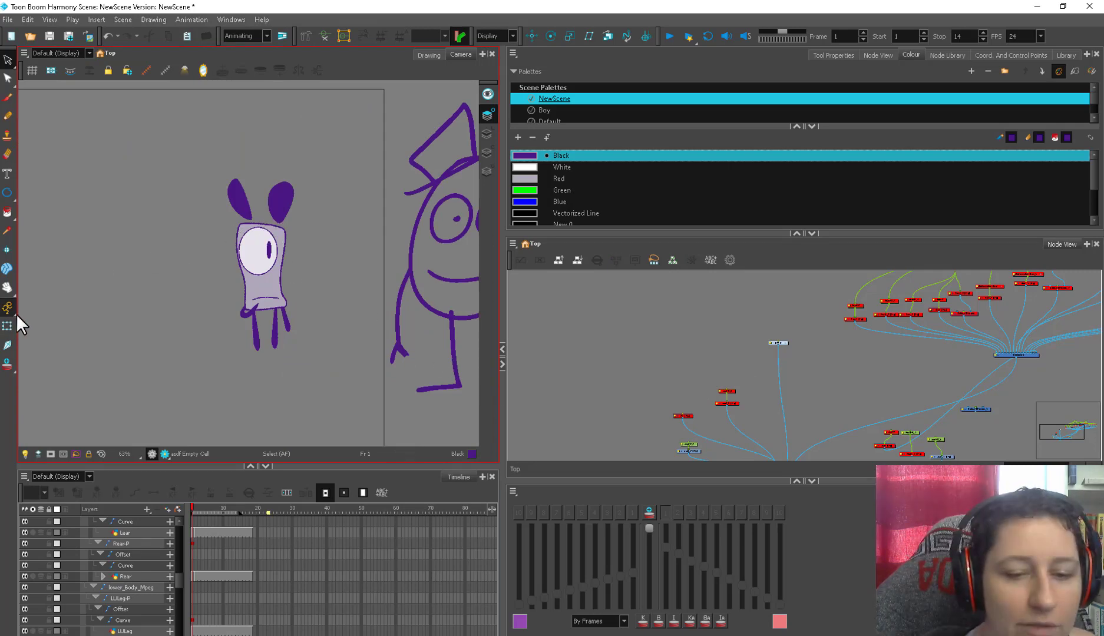
{"action": "left_click", "coordinate": [260, 253]}
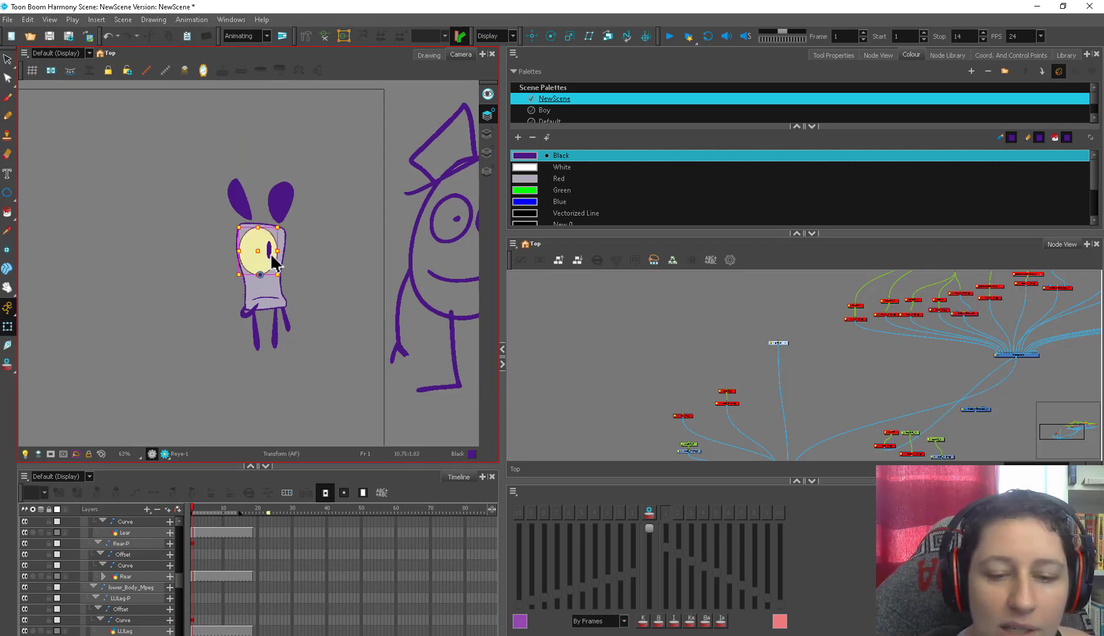